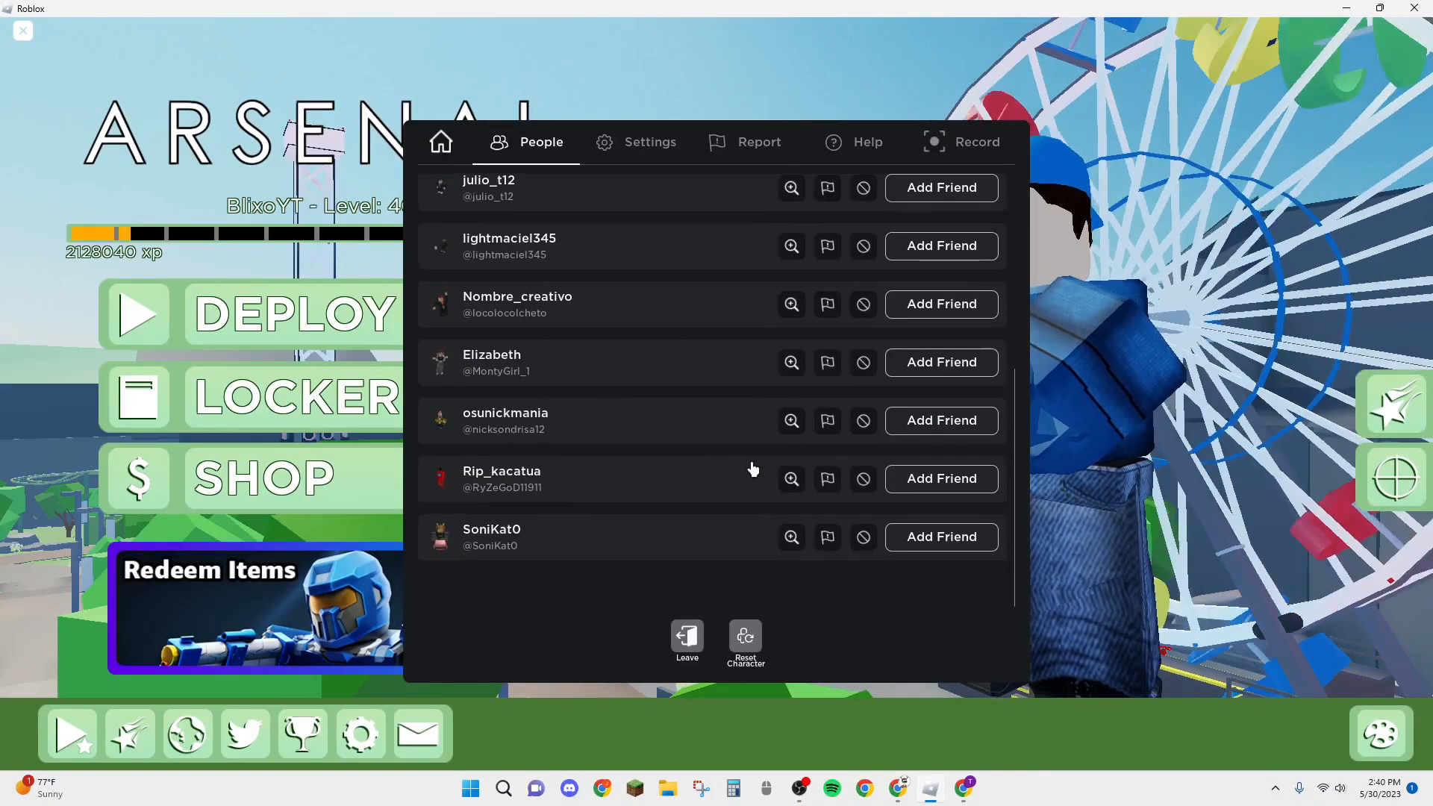
- Cancel Reset Character with Don't Reset, then view the Record tab and player list
click(745, 640)
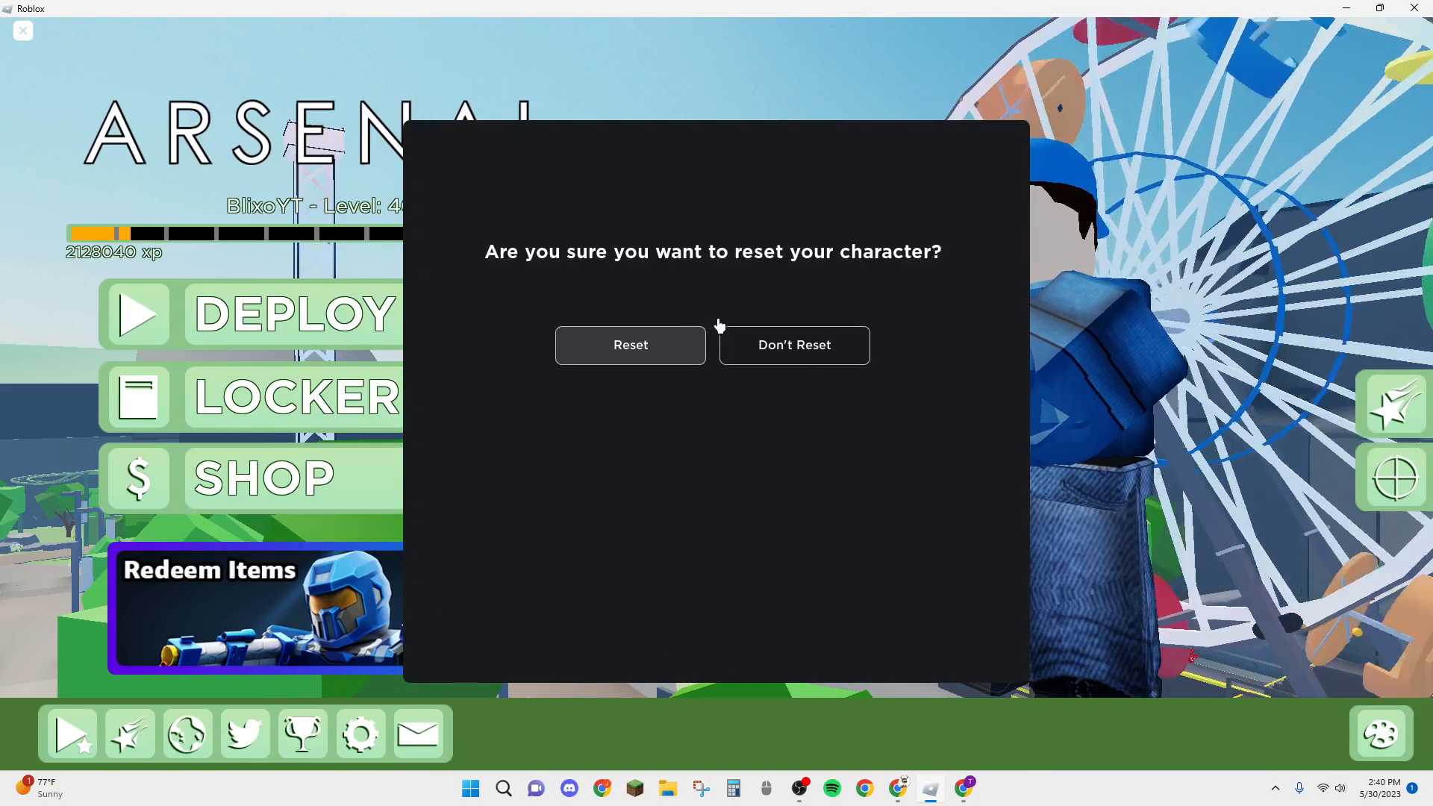
click(793, 345)
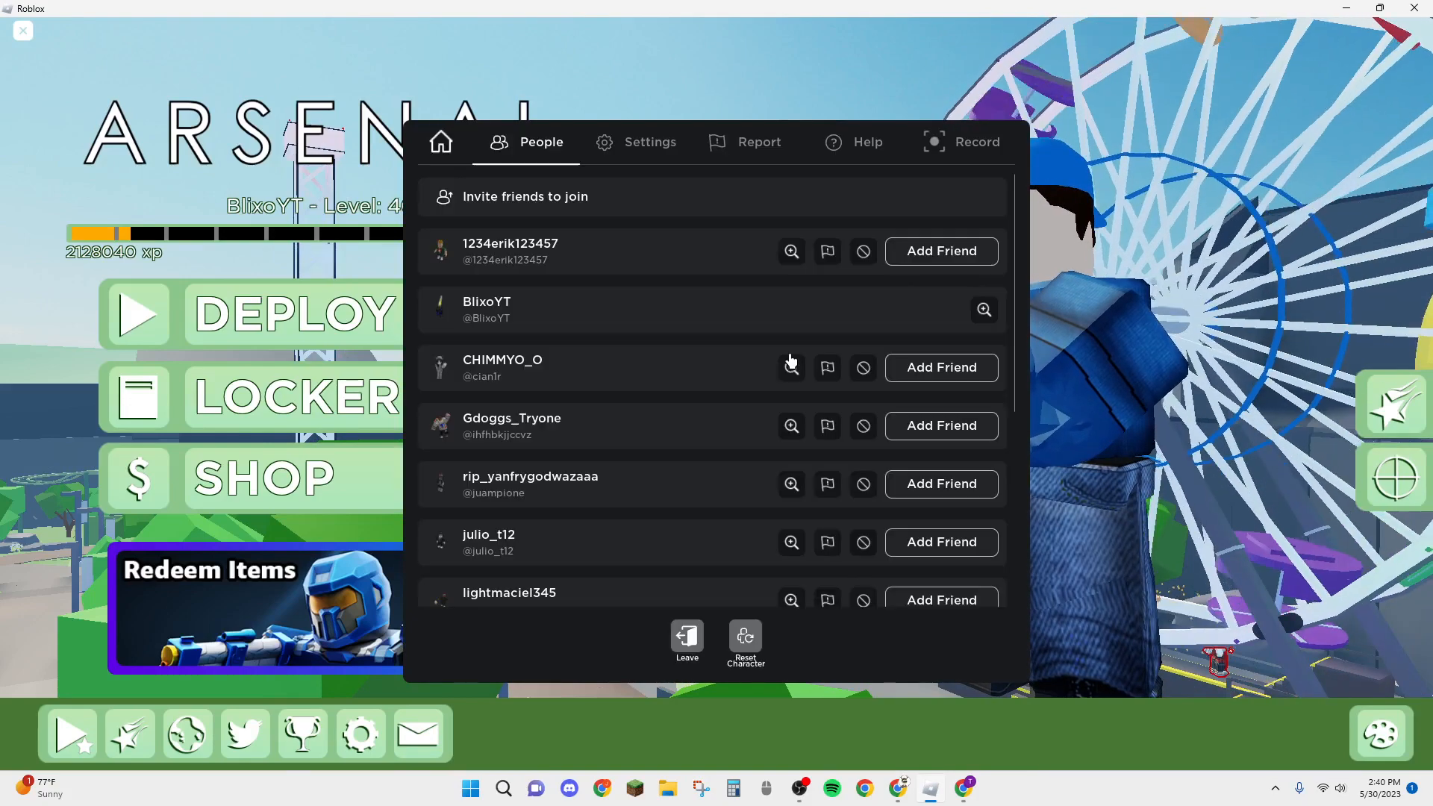
click(960, 142)
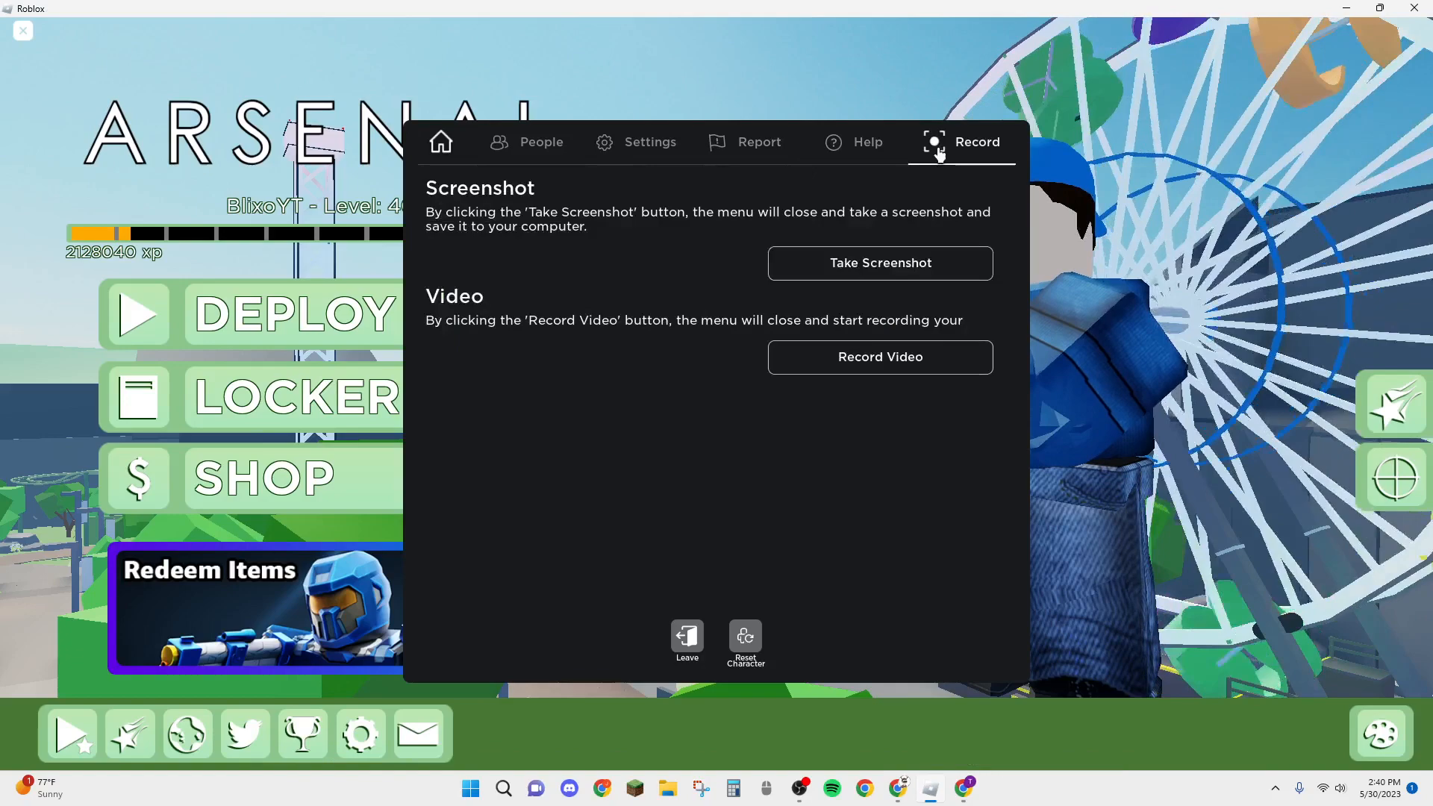
click(540, 142)
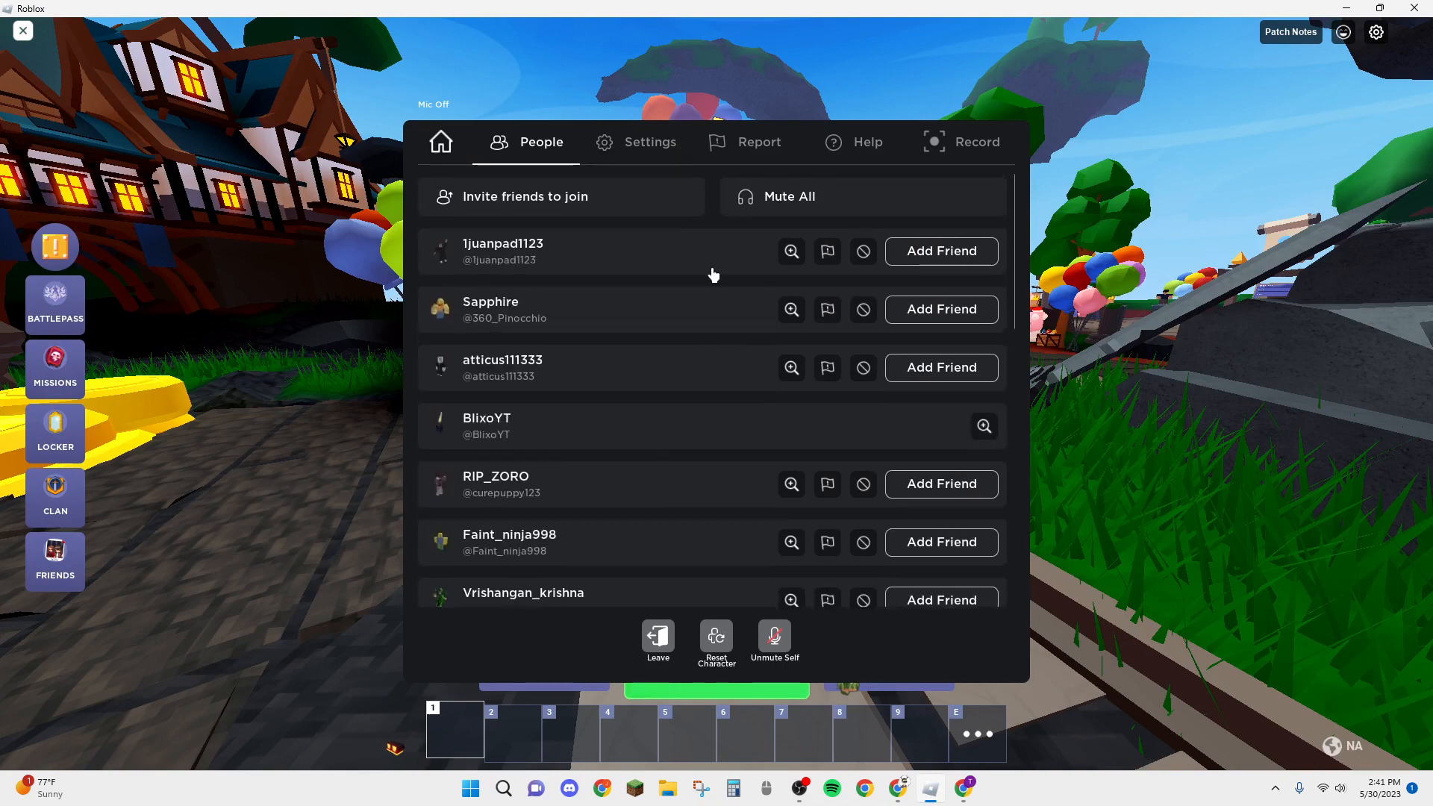
click(961, 142)
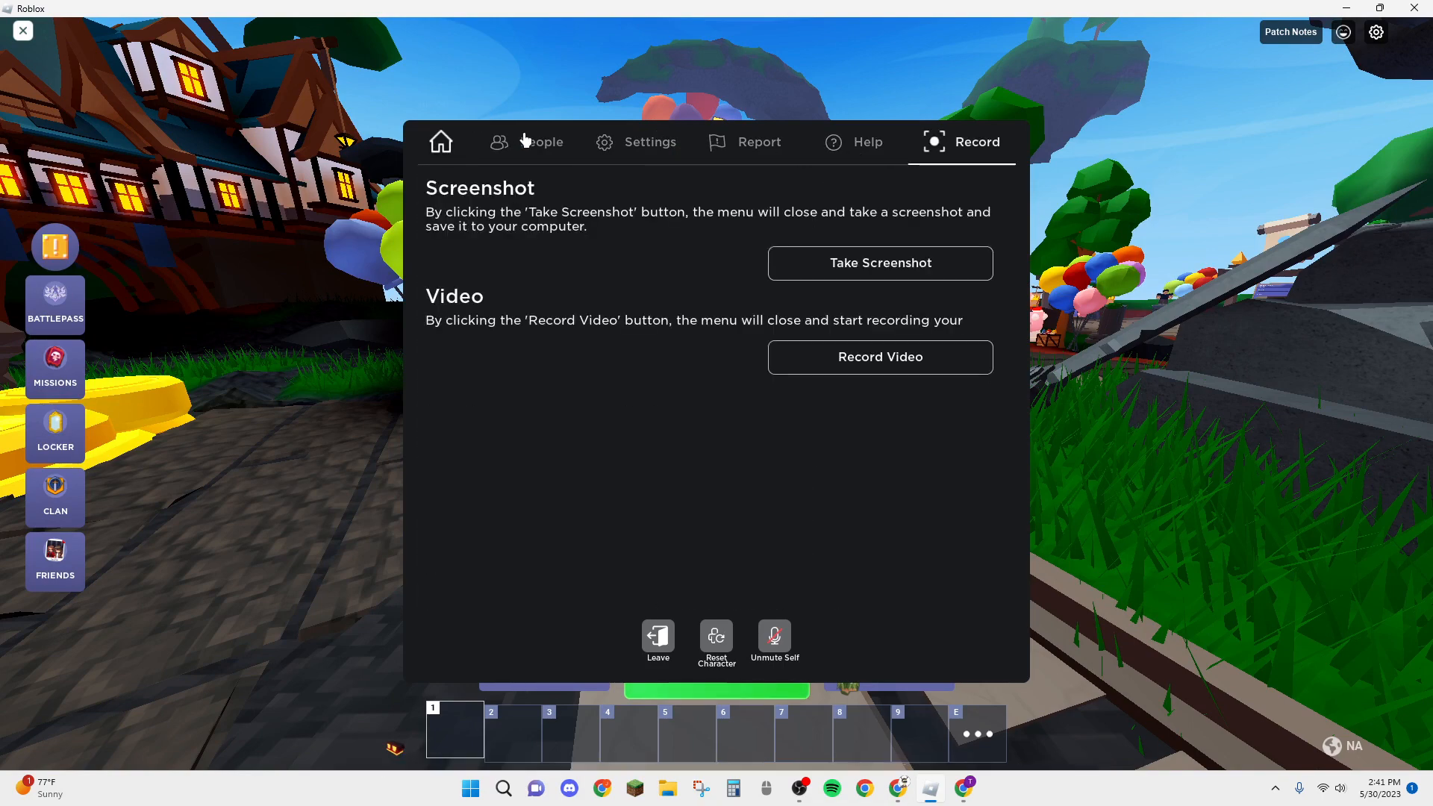
click(541, 142)
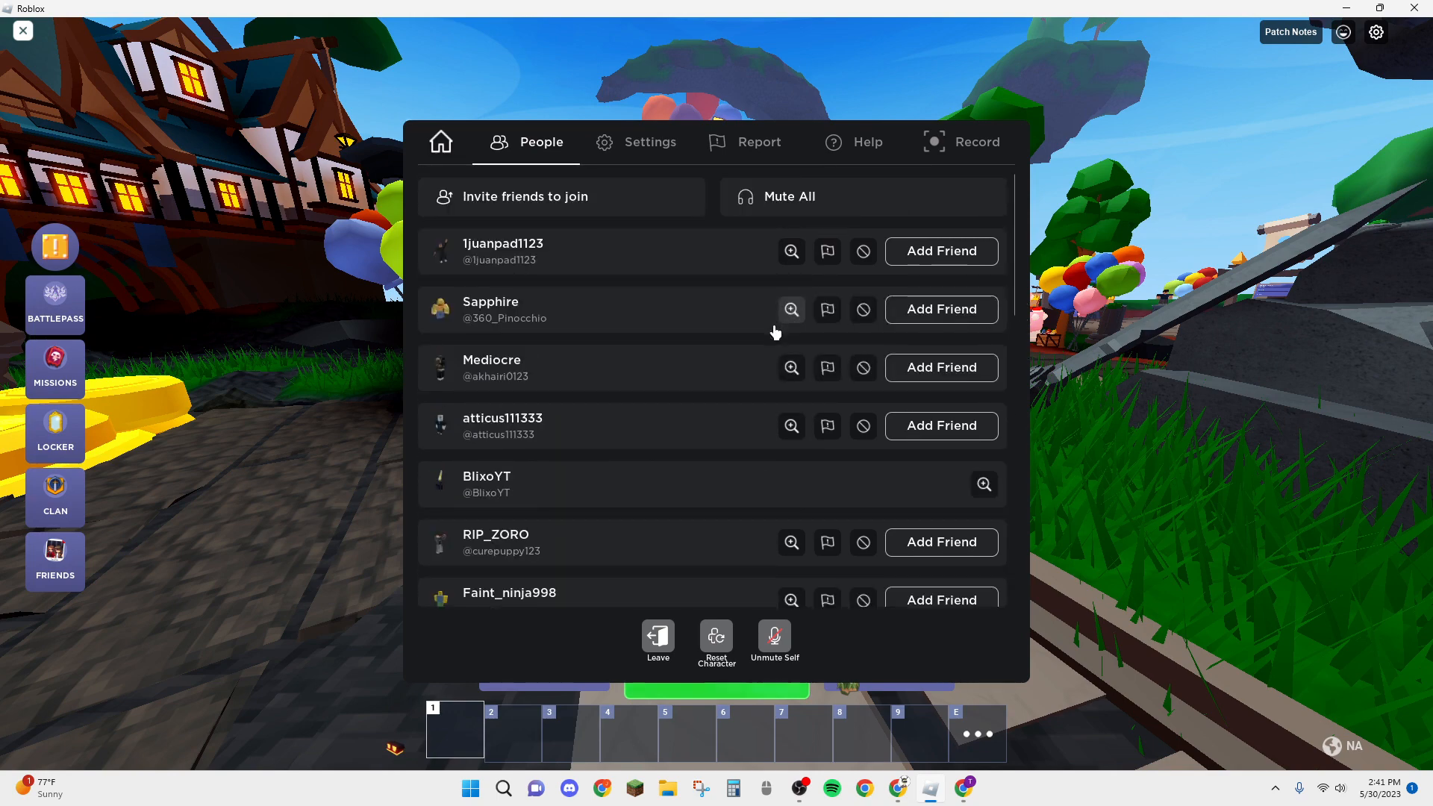
mouse_move(677, 315)
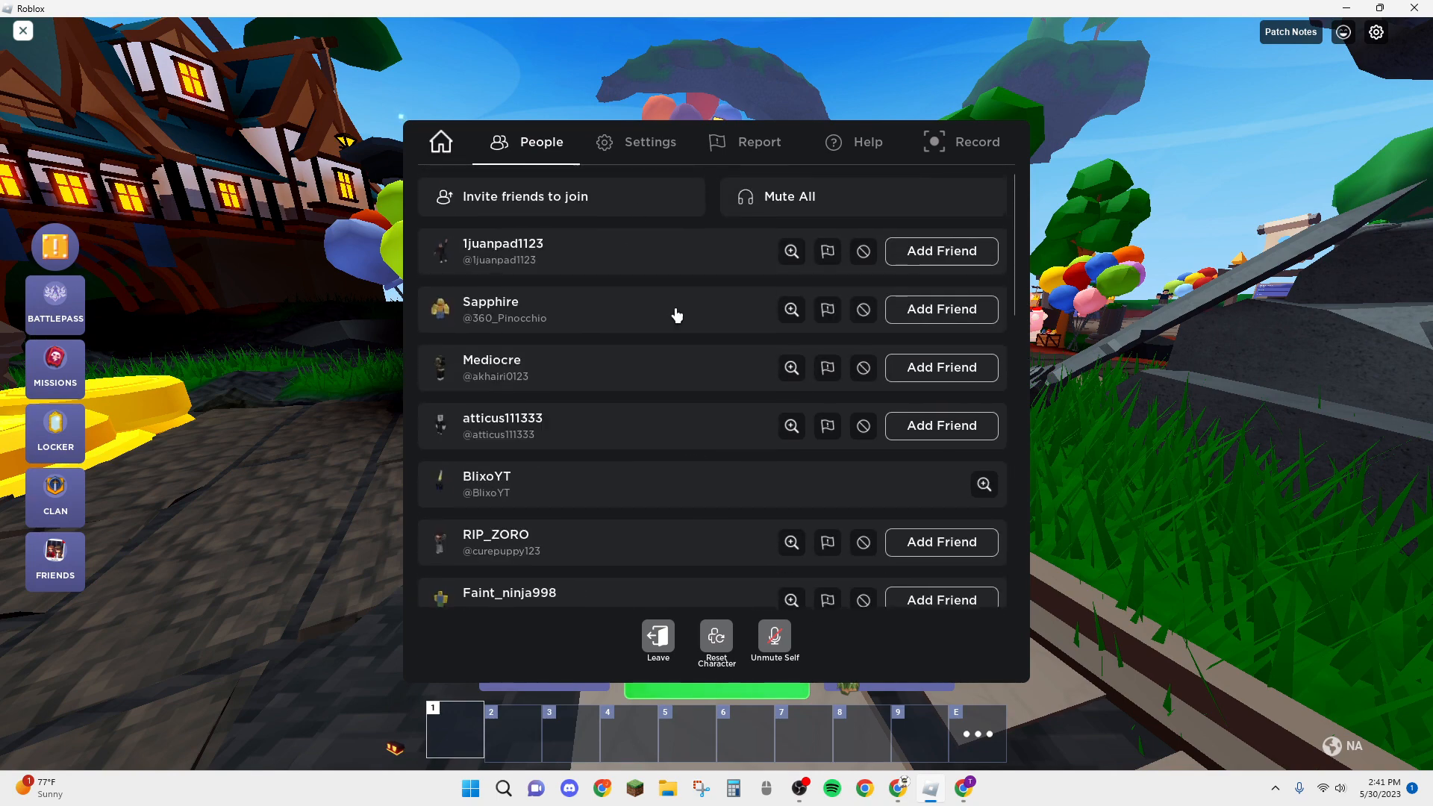